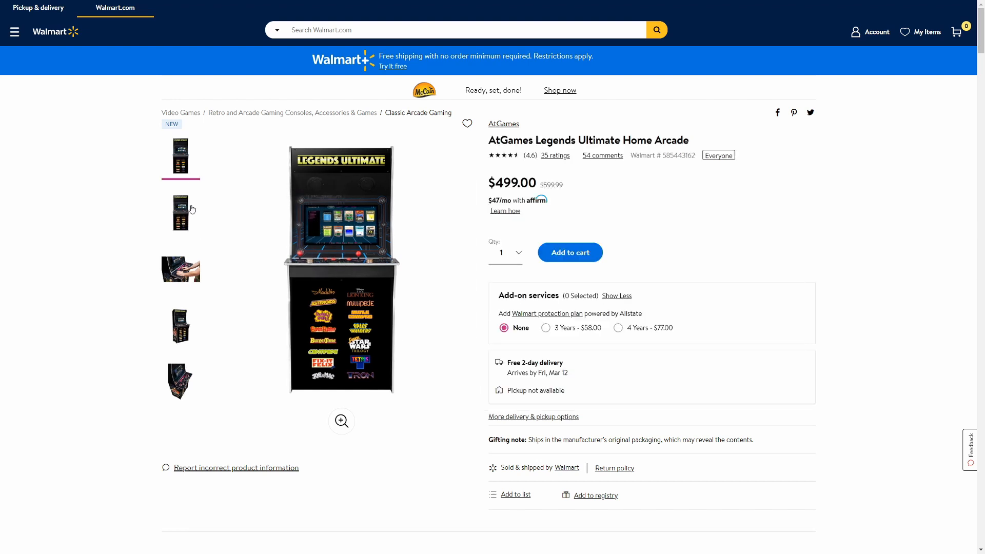
Step: View the second photo of the AtGames Legends Ultimate Home Arcade cabinet
click(181, 269)
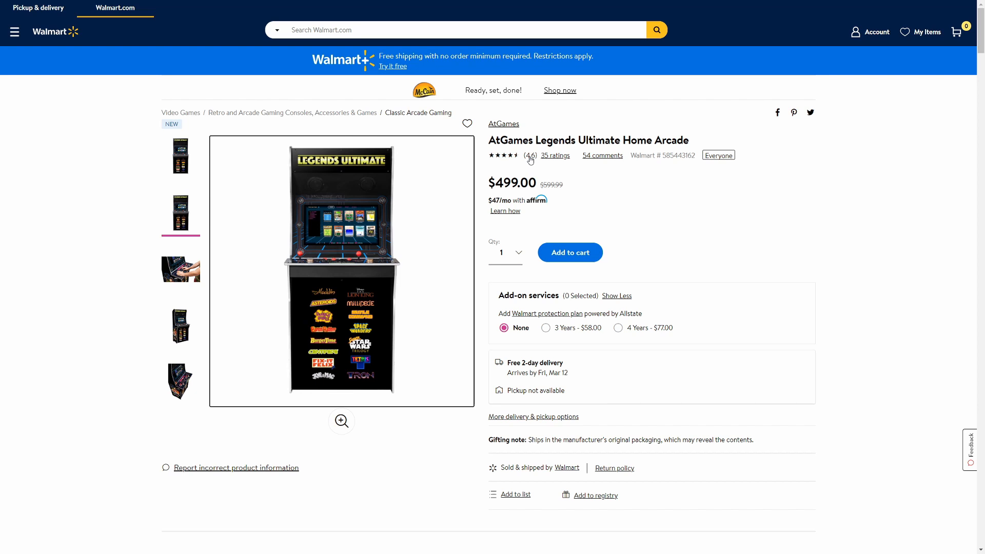
scroll(down, 3)
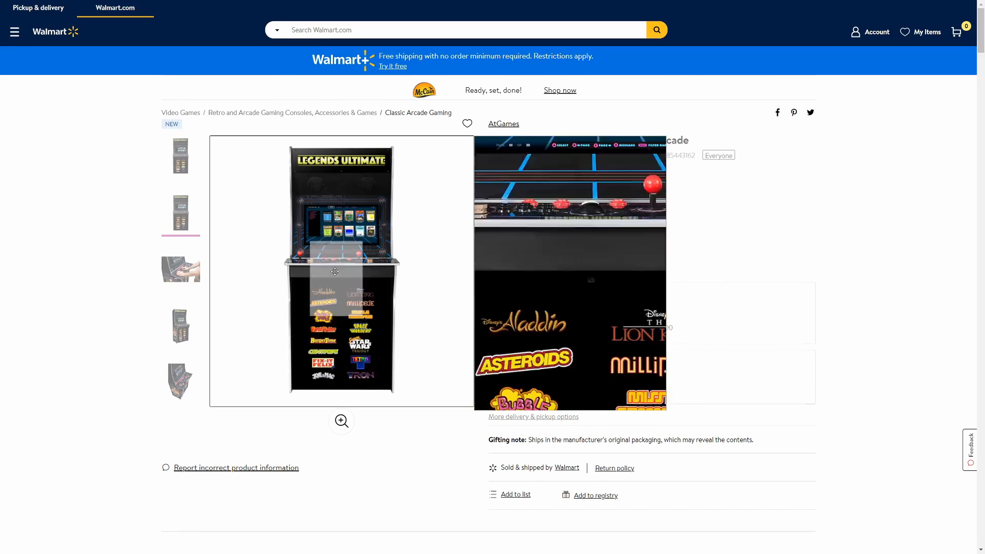
Step: Scroll to About This Item and Specifications showing brand AtGames, part HA8801
scroll(down, 3)
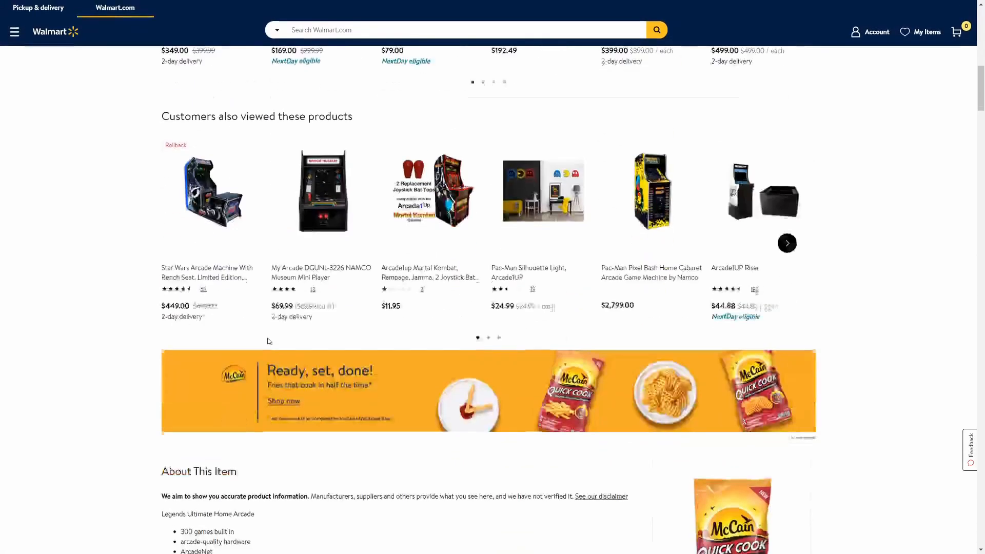
scroll(down, 3)
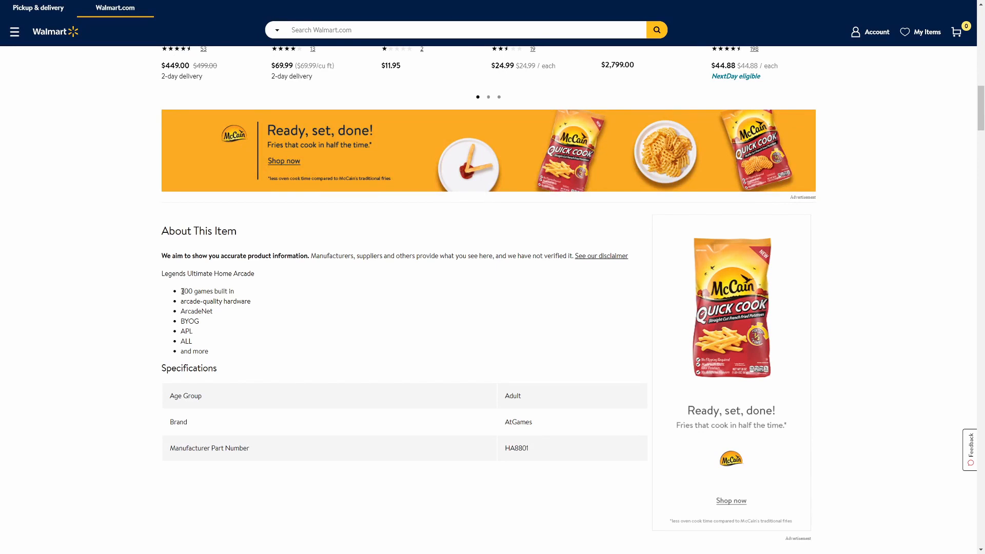
mouse_move(258, 295)
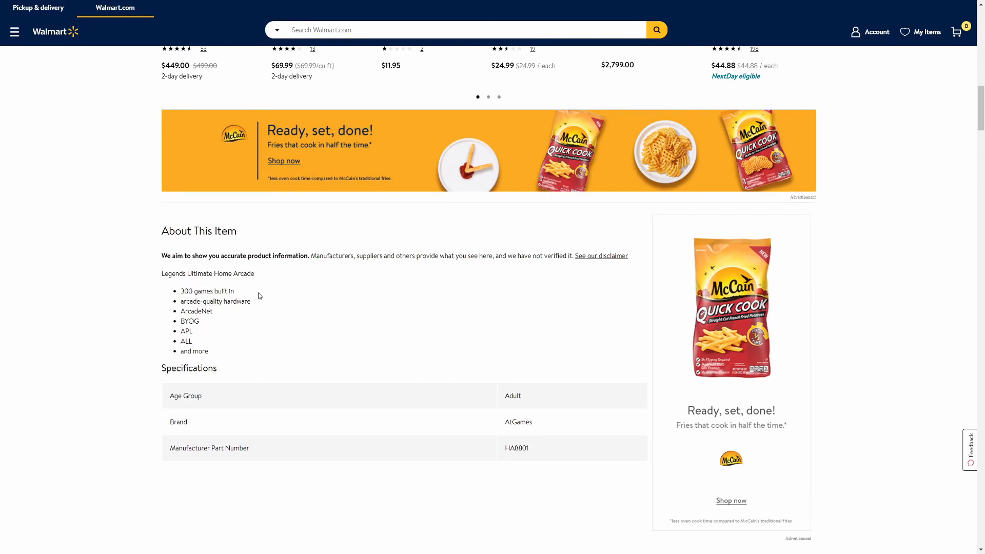